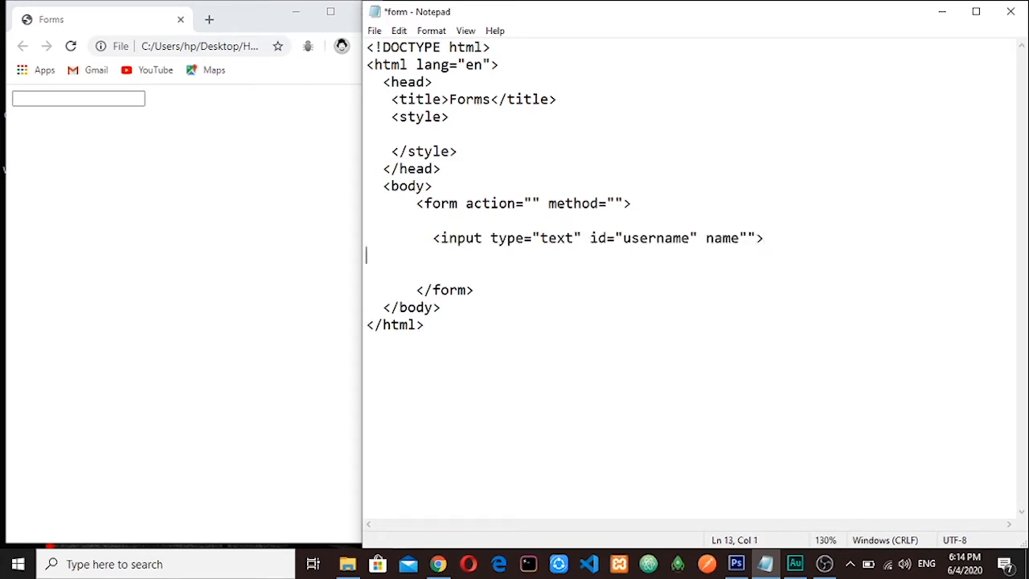
Add a second input line and change its type and id from username to password
text(<input type="text" id="username" name="">)
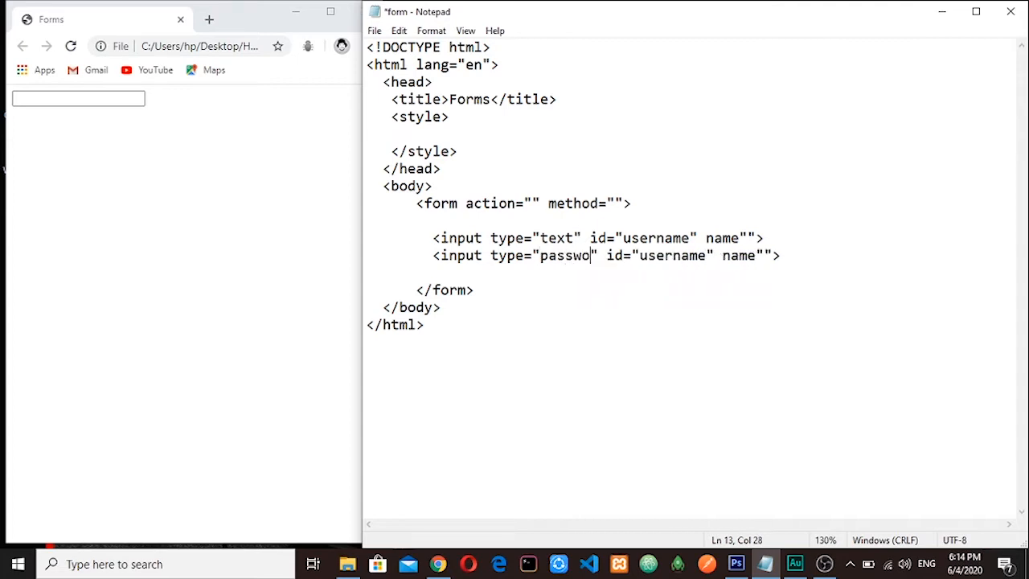
text(rd)
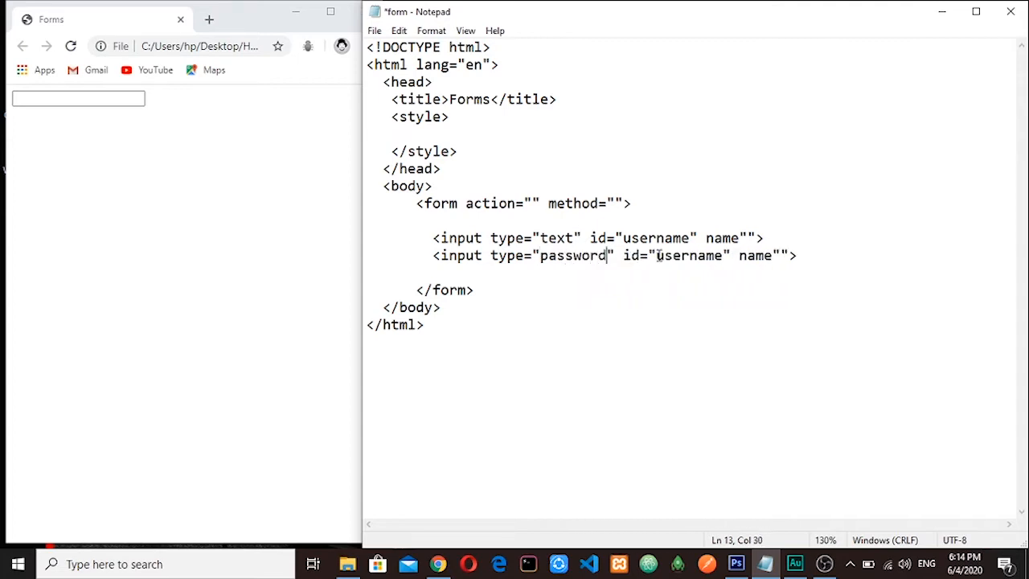
double_click(691, 254)
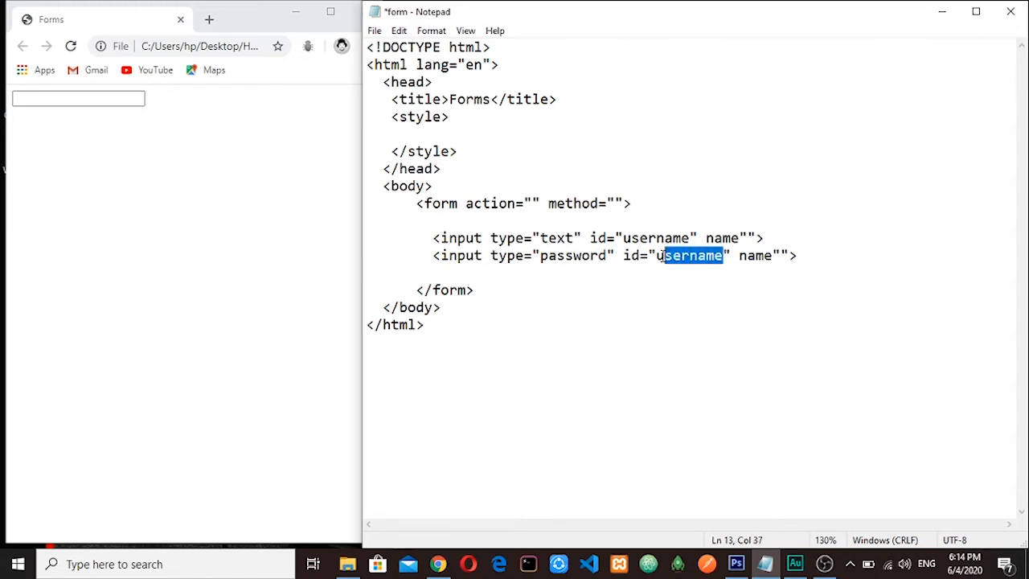
text(pa)
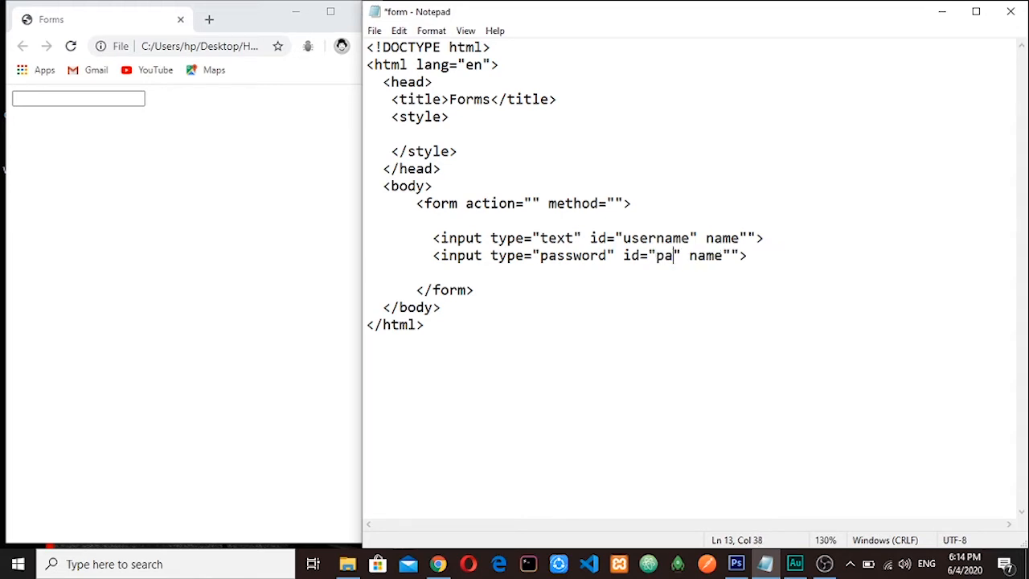
text(ssword)
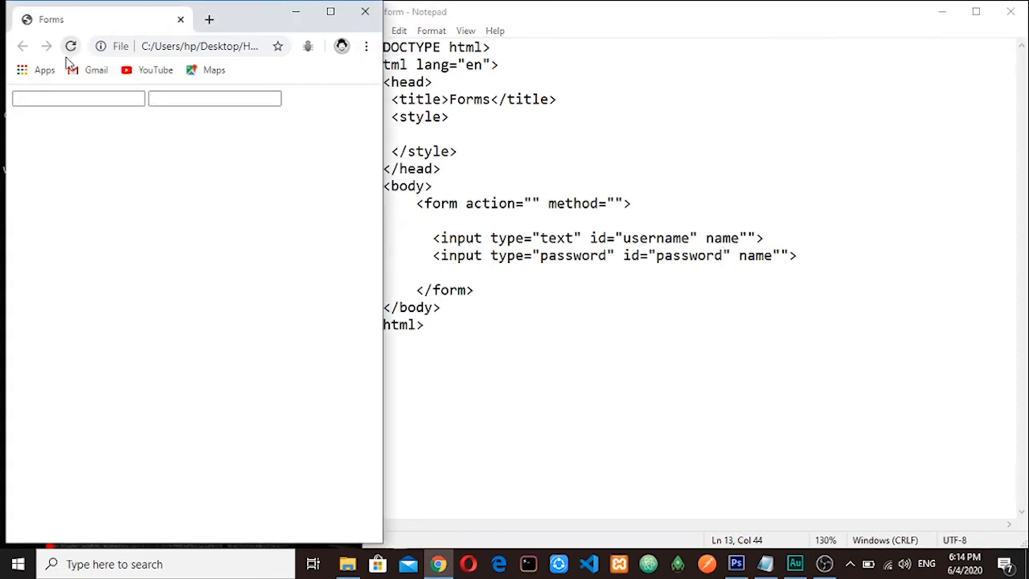
click(77, 99)
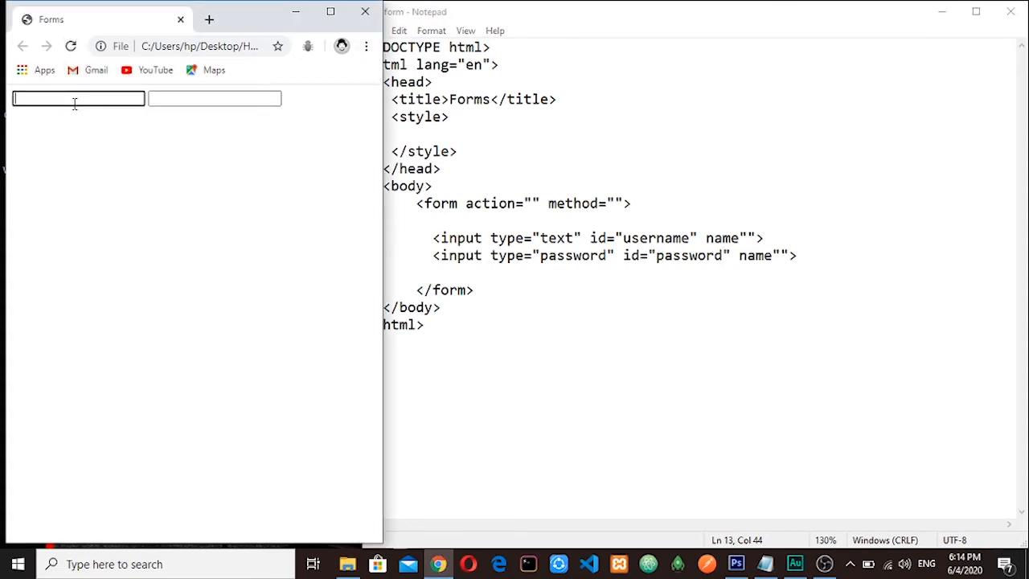
text(ythhshdhdhfkjm)
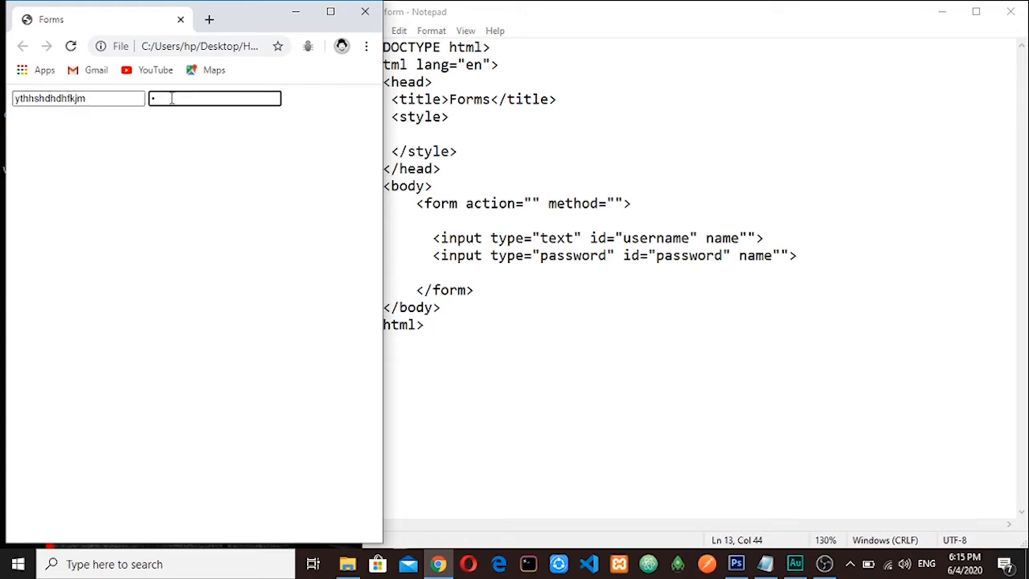
text(•••••)
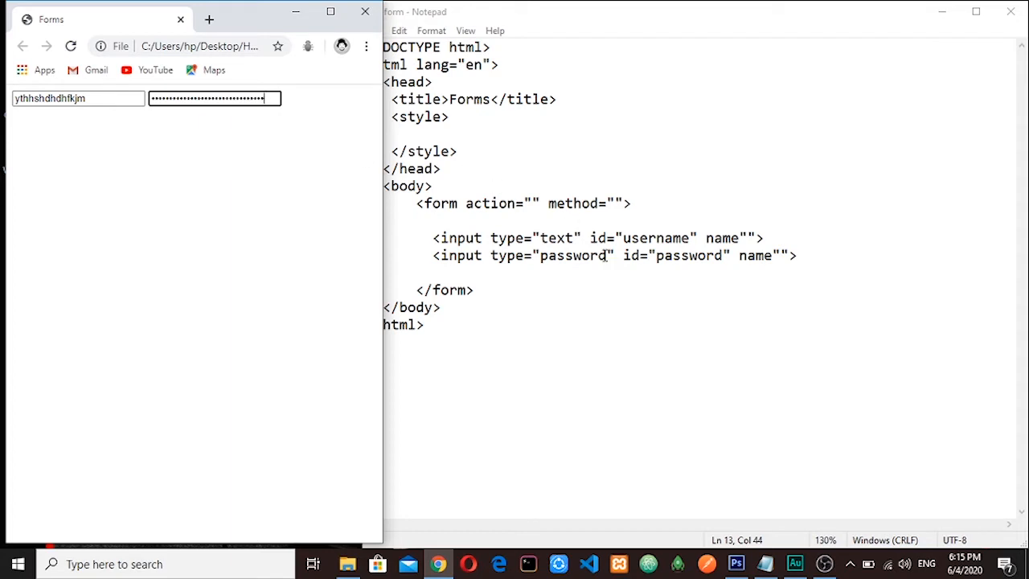
double_click(572, 256)
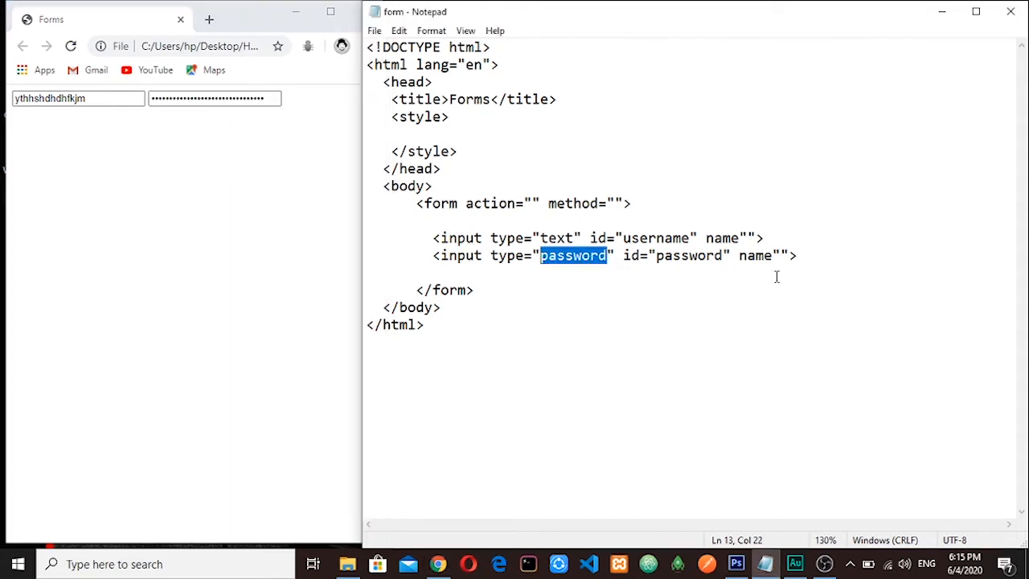
click(801, 256)
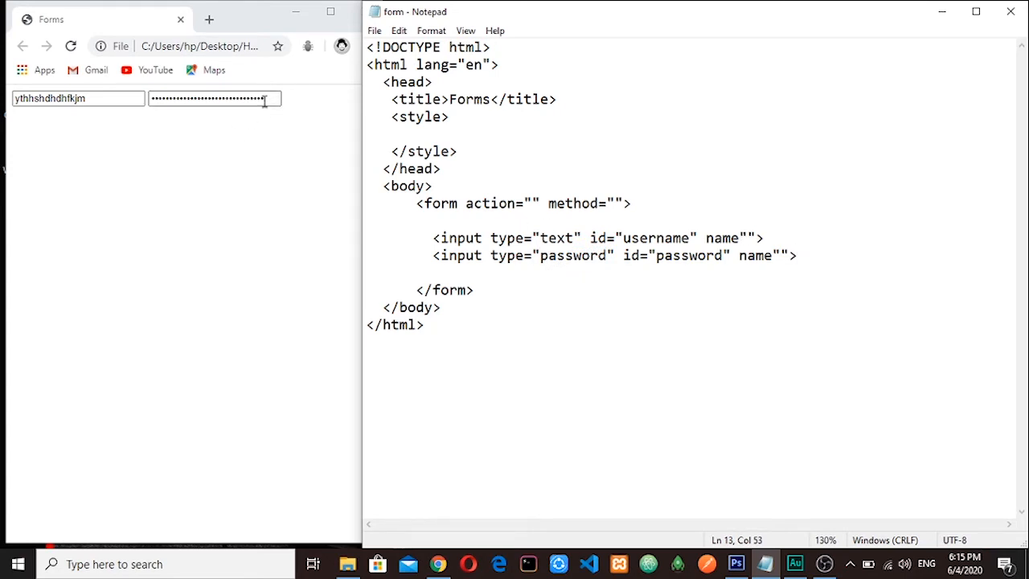
triple_click(213, 98)
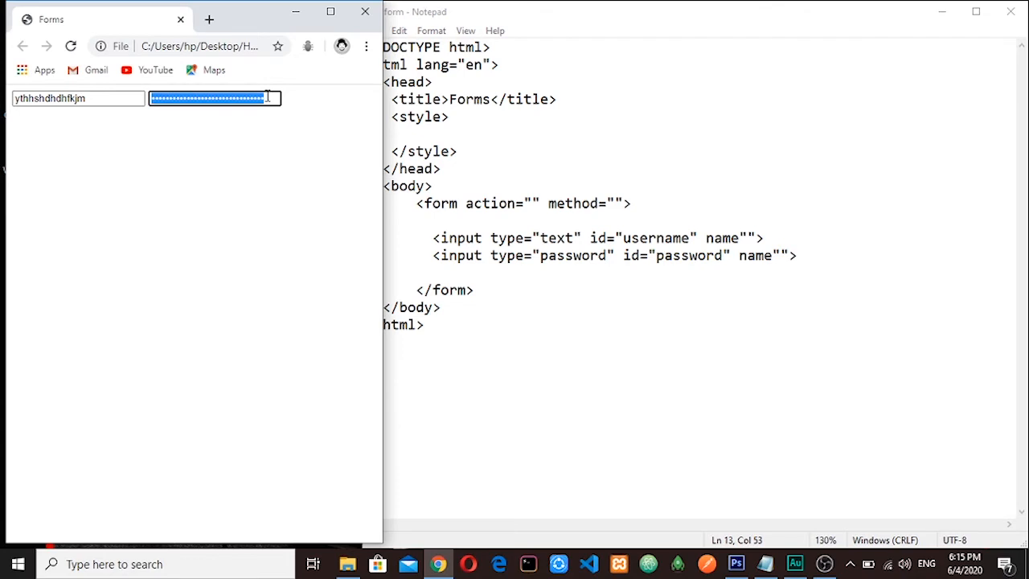
click(77, 98)
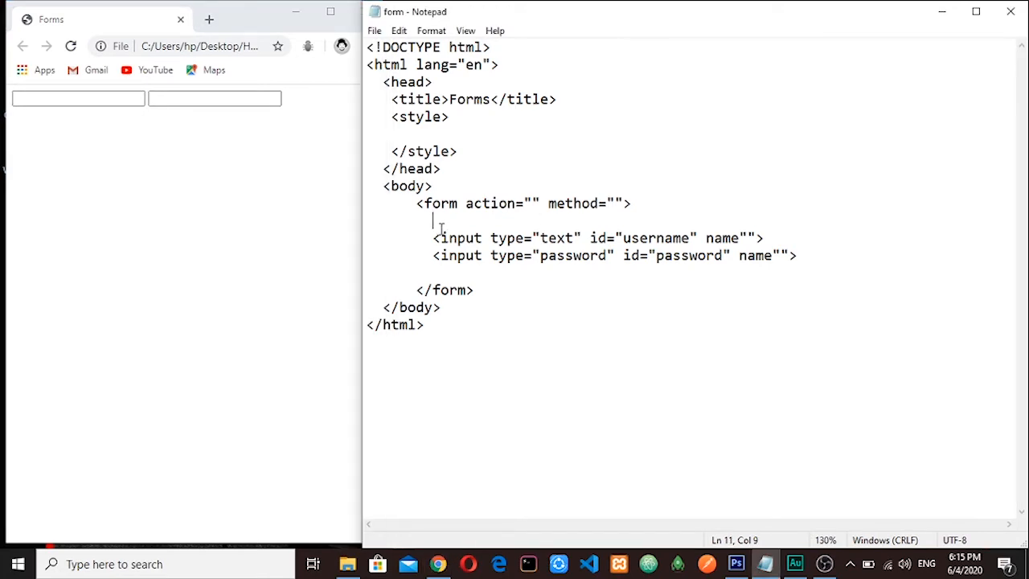
Write <label for="username">USername</label> before the username input and reload the Chrome preview
text(<label)
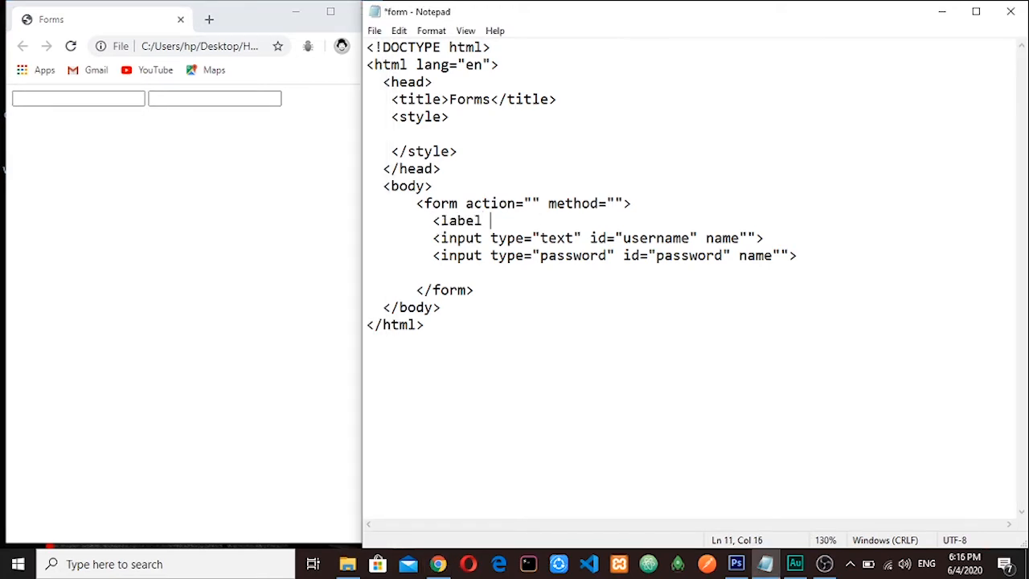
text(for=")
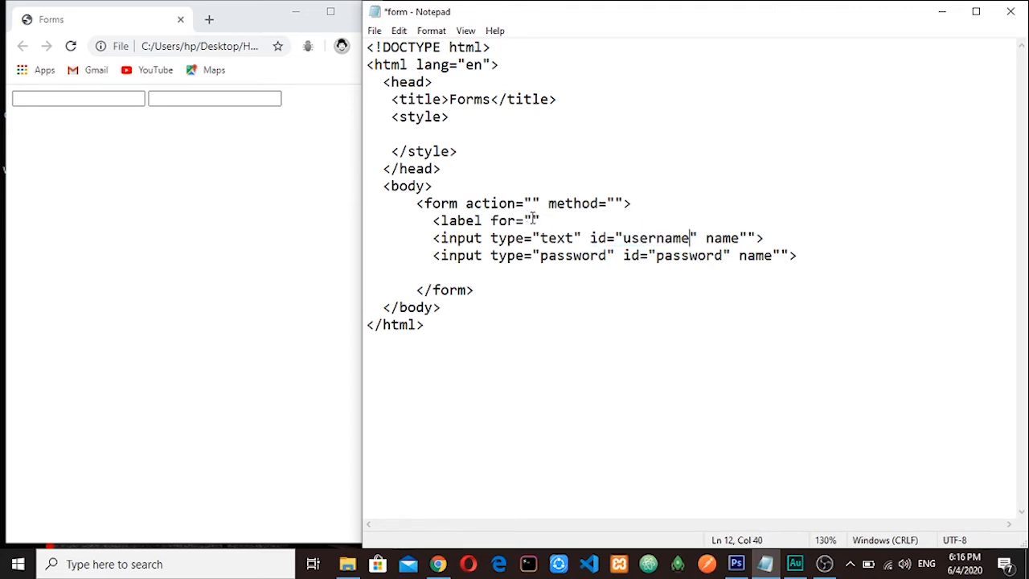
text(usern)
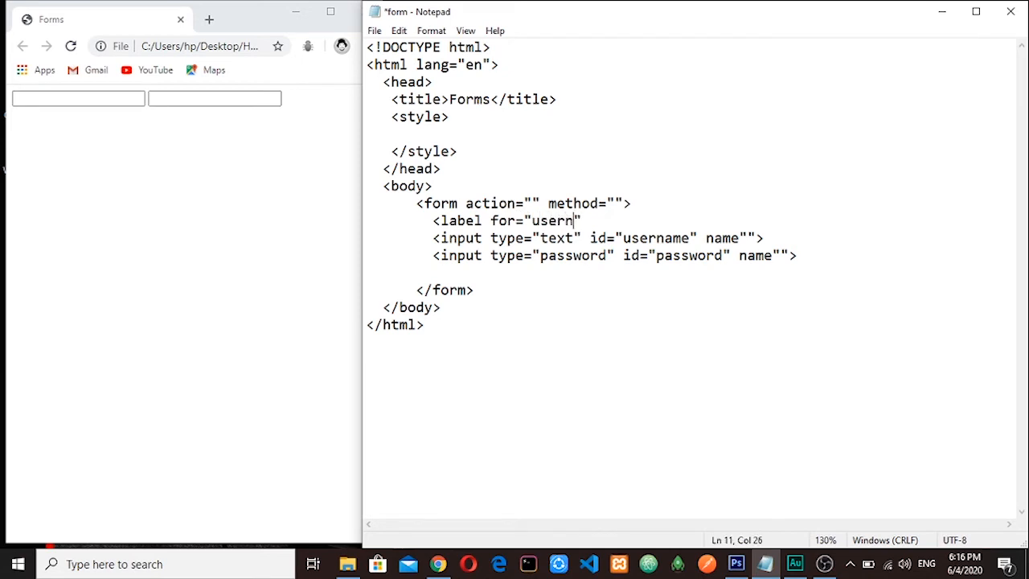
text(ame)
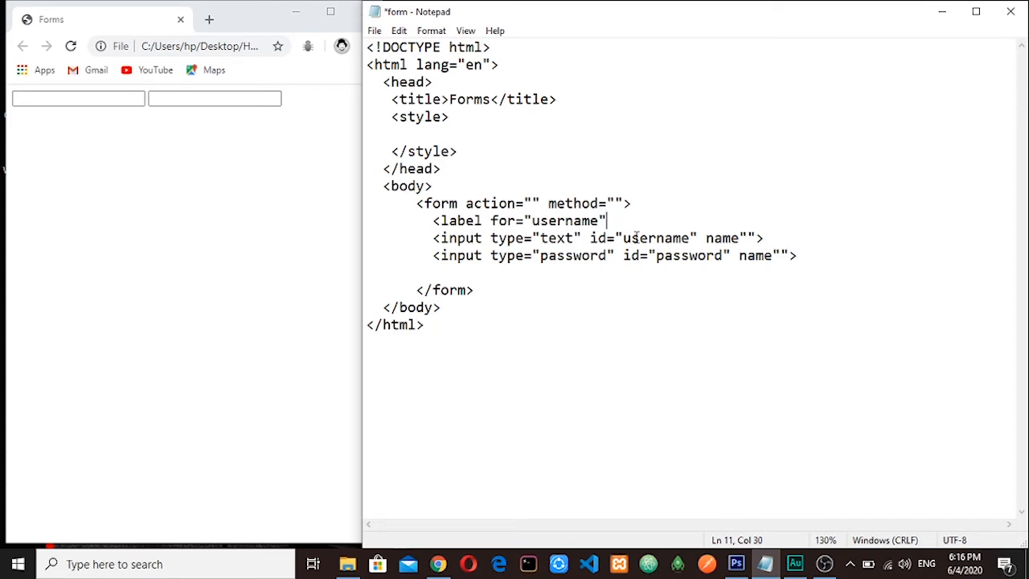
text(>)
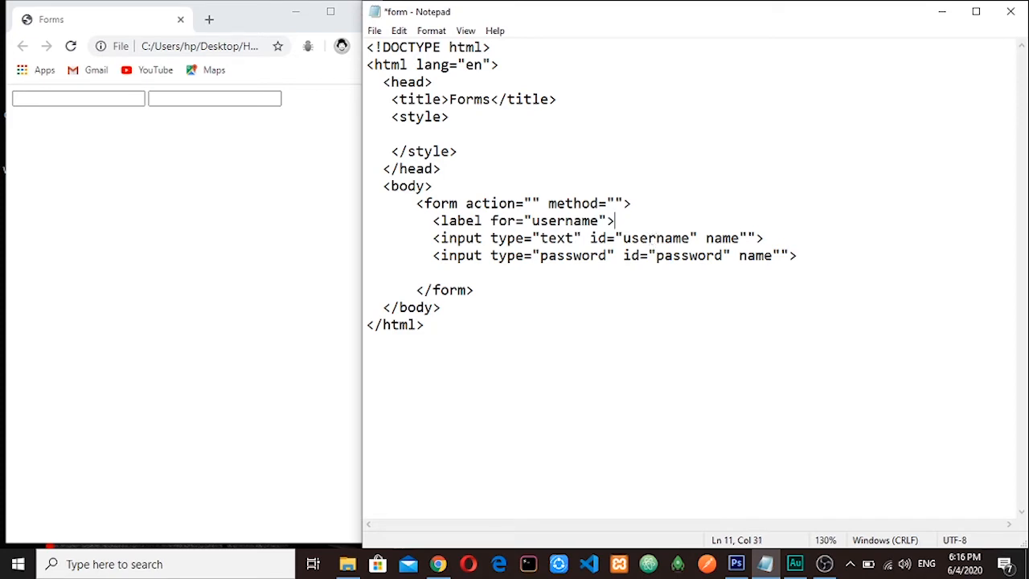
text(U)
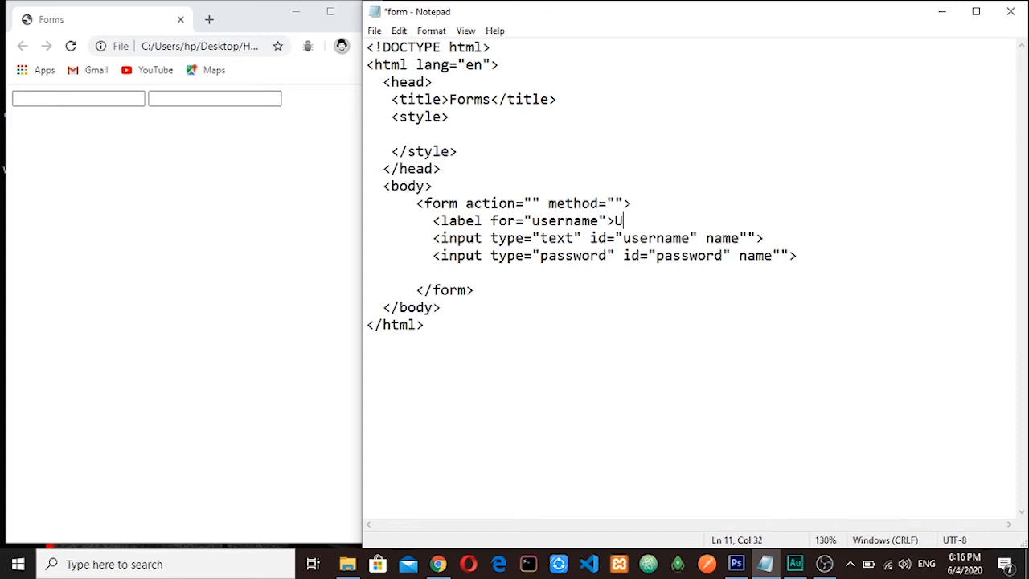
text(S)
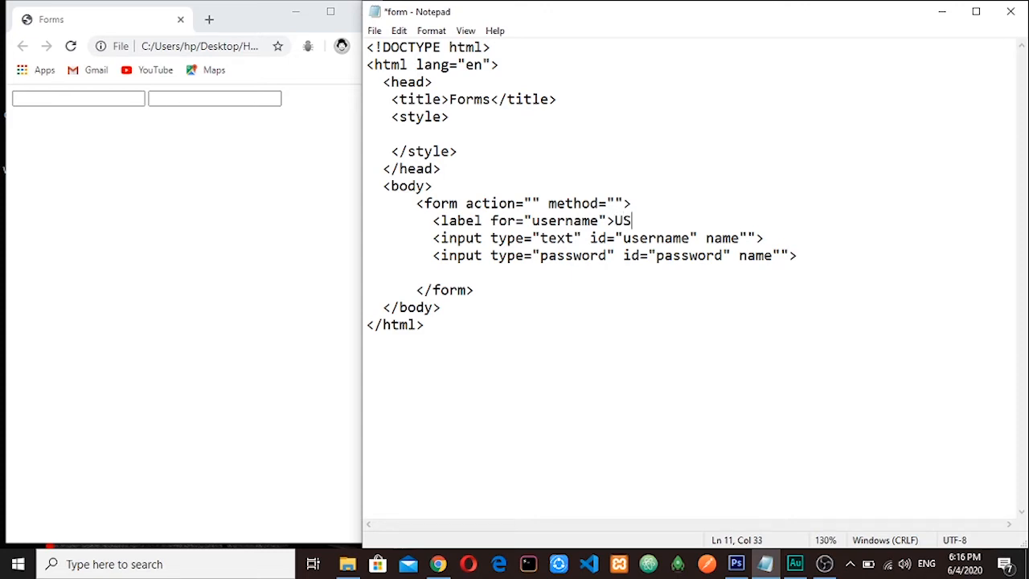
text(ername)
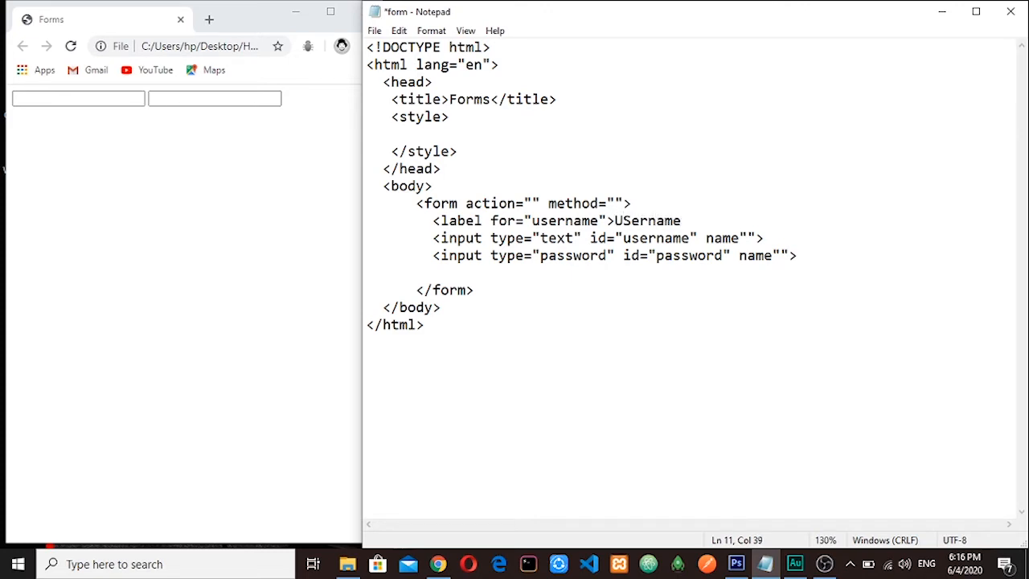
text(</lab)
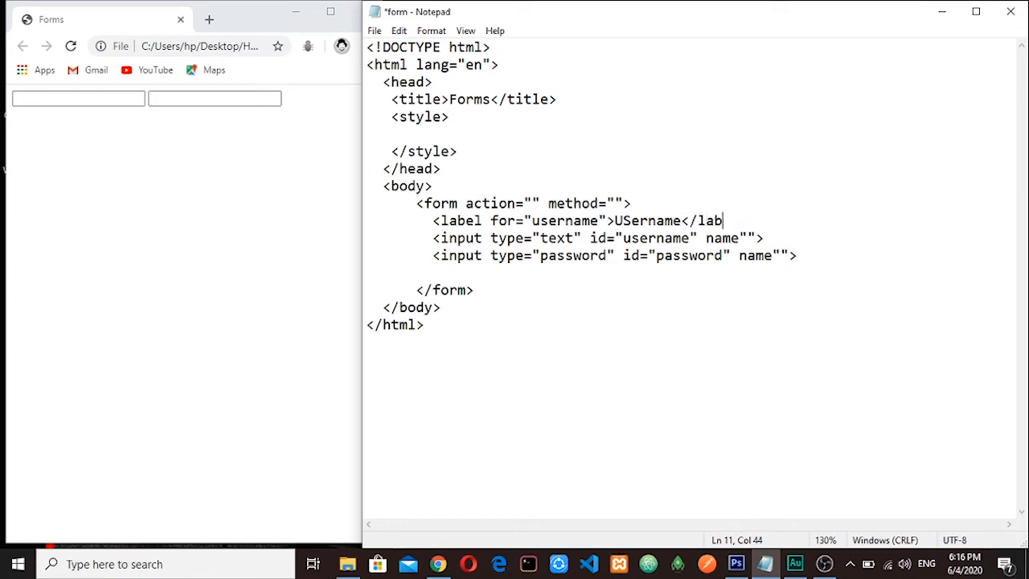
text(el>)
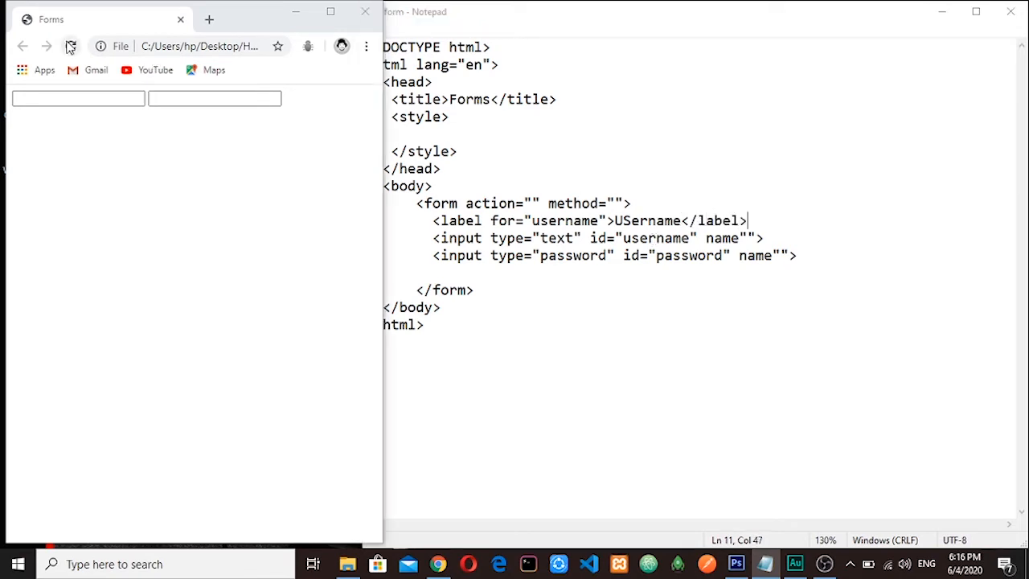
click(71, 45)
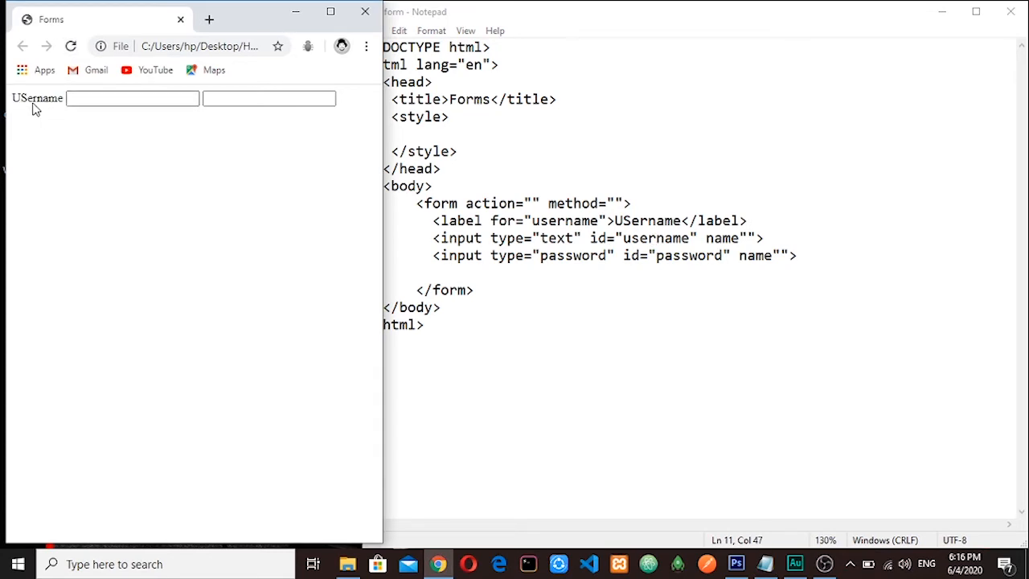
mouse_move(45, 99)
text(s)
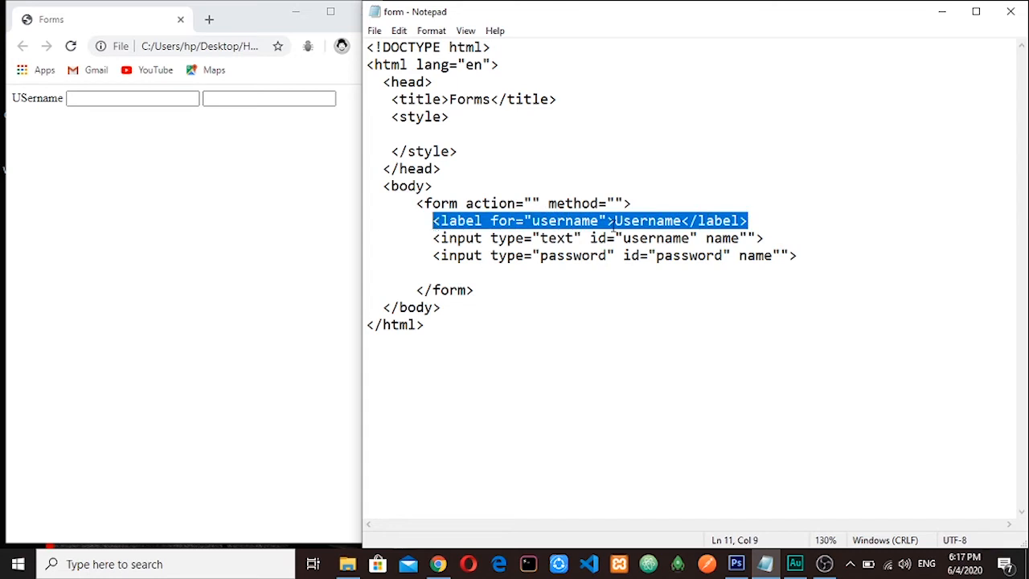
Add a copied label line below, relinked to password with its text changed to Password
click(769, 238)
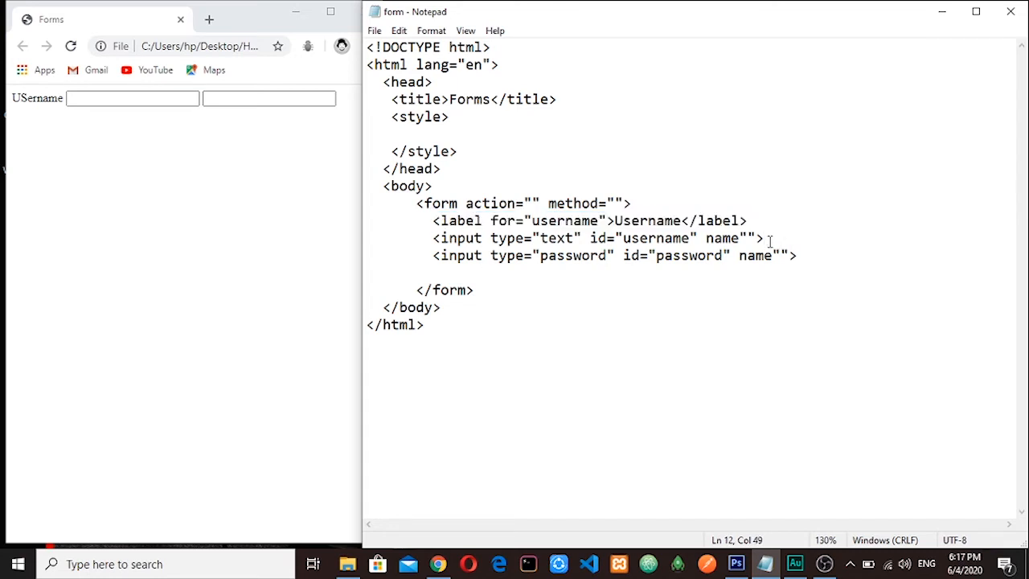
key(enter)
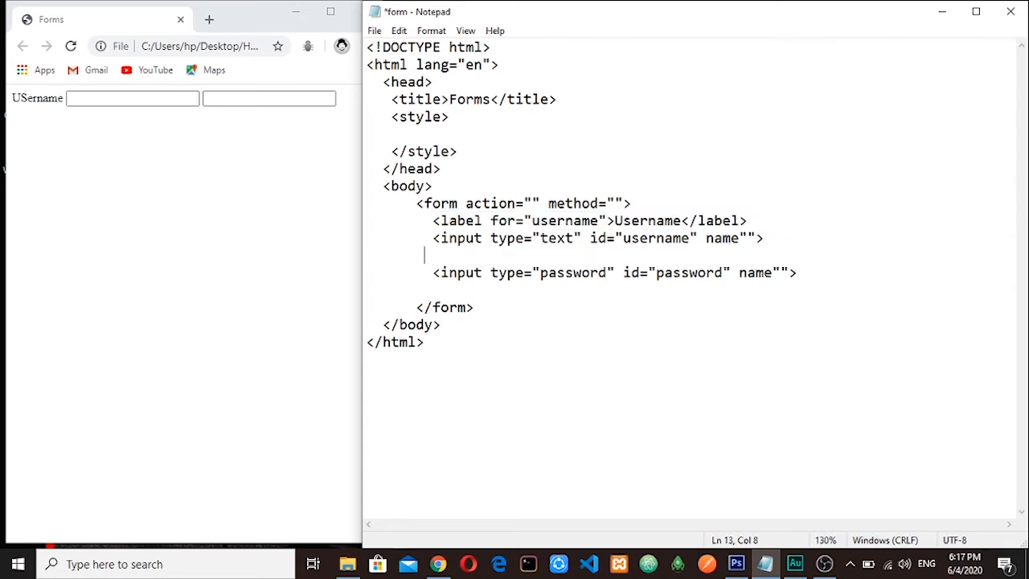
text(<label for="username">Username</label>)
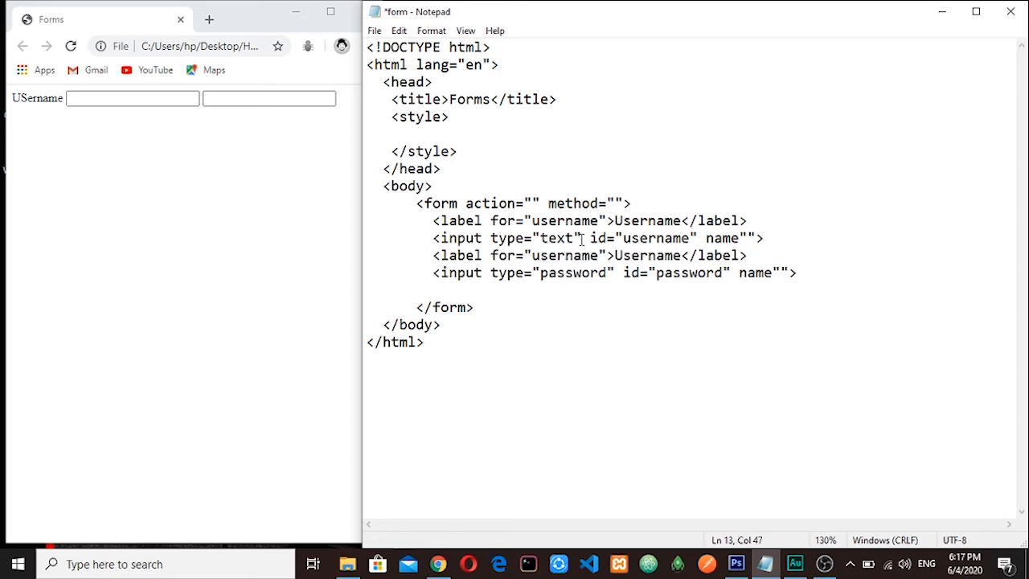
double_click(565, 254)
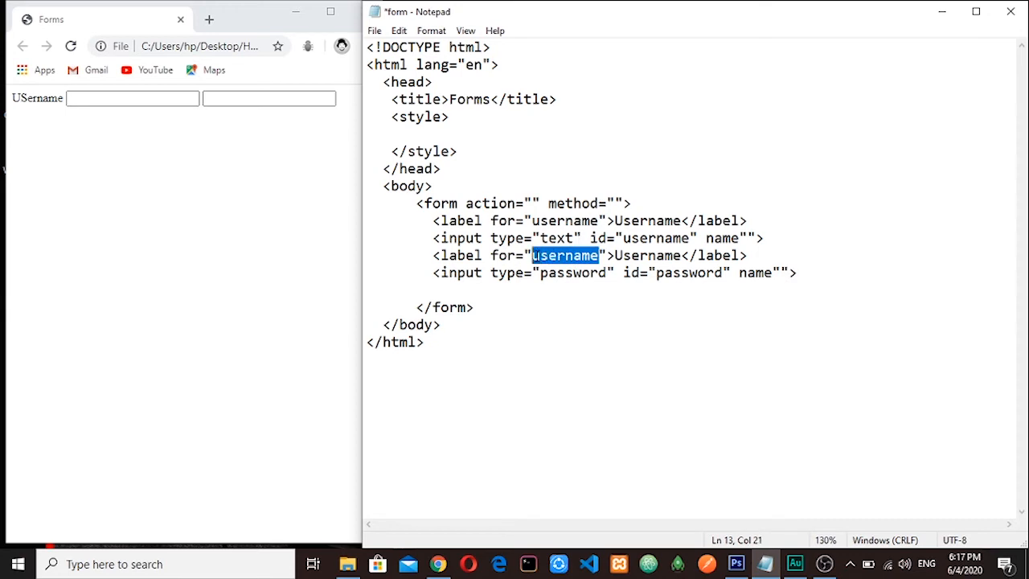
text(password)
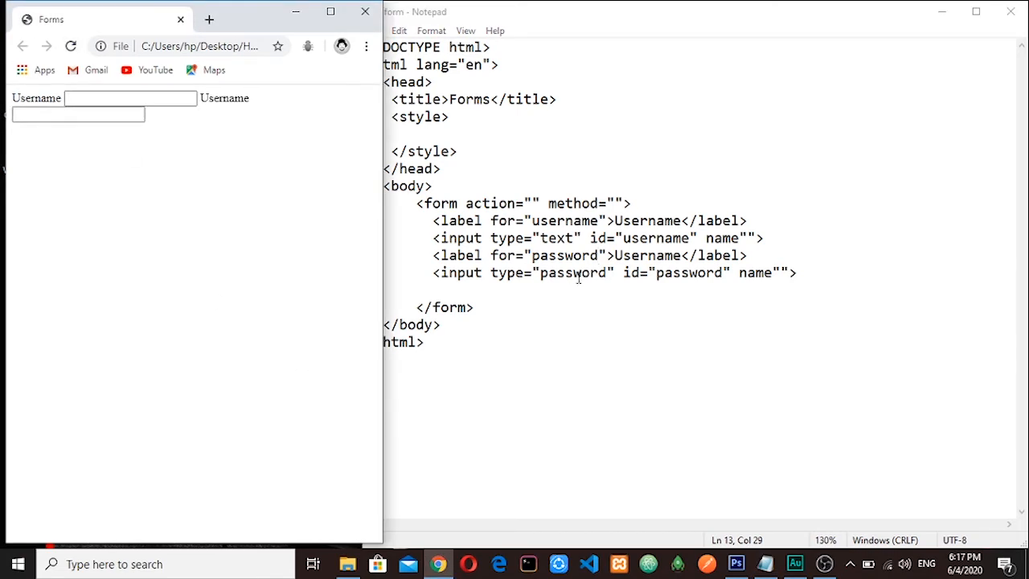
double_click(657, 254)
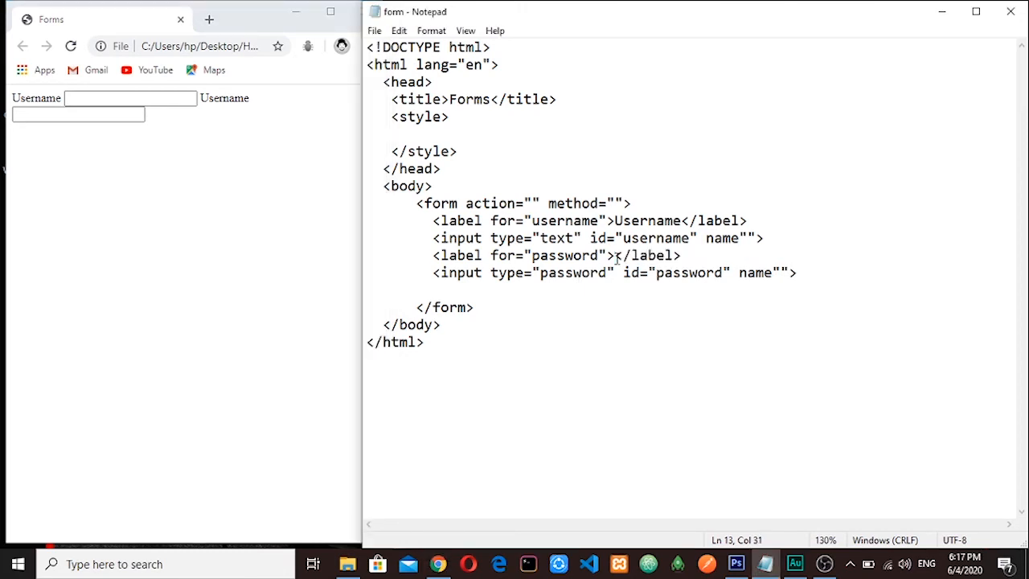
text(Password)
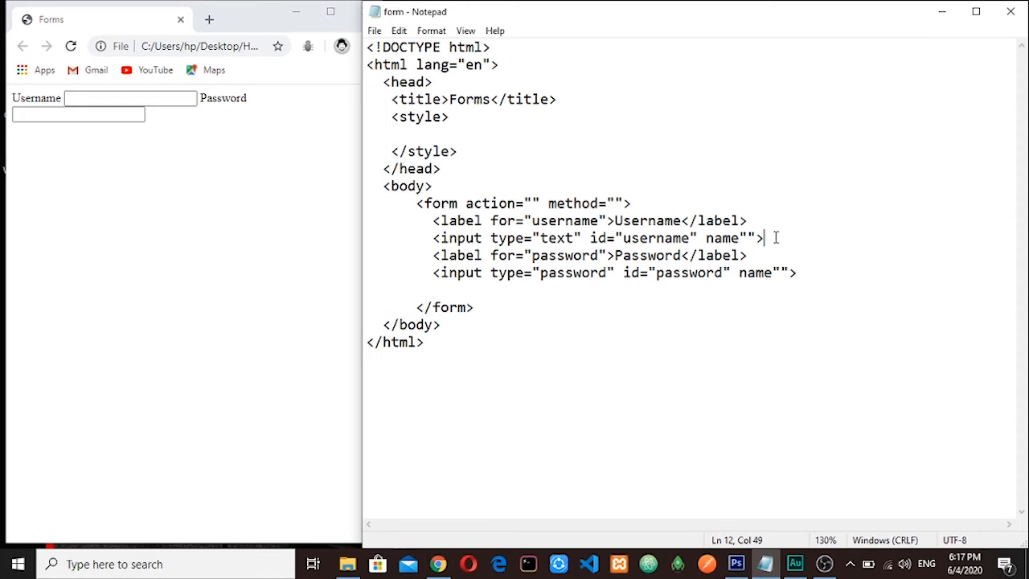
Insert <br><br> after the username input and end the labels with colons, reloading the preview
text(<br>)
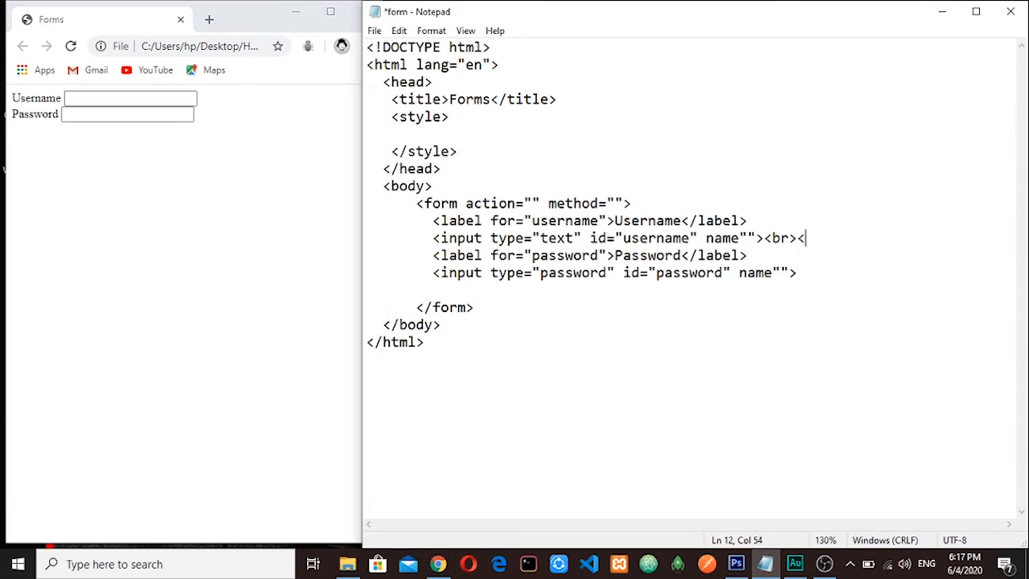
text(<br>)
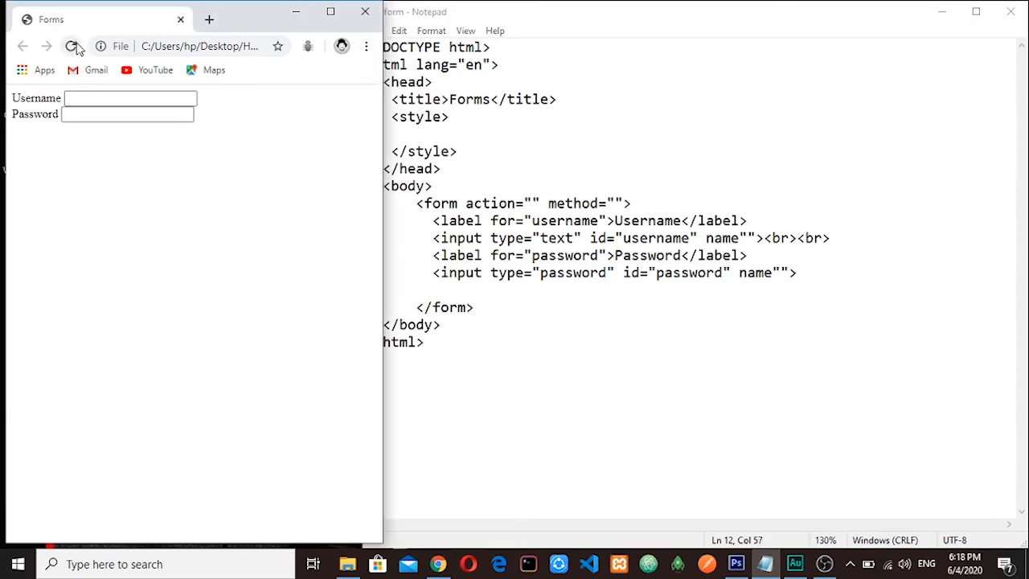
click(71, 45)
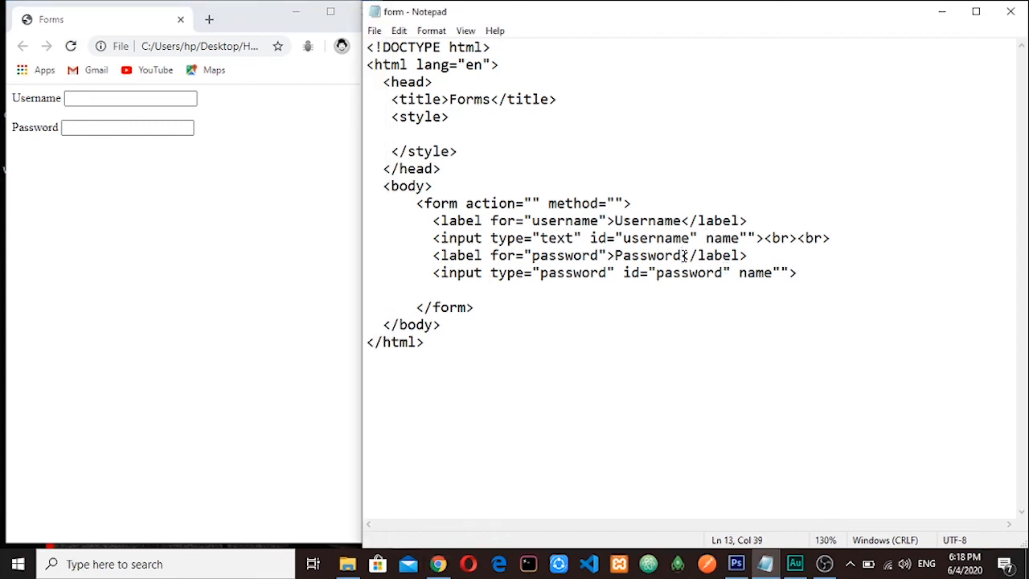
text(:)
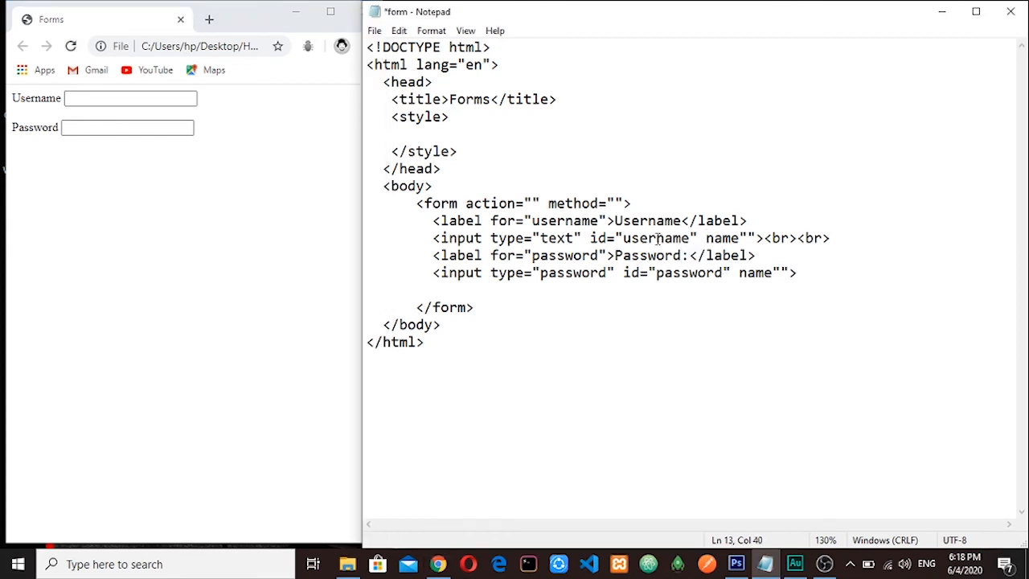
click(70, 45)
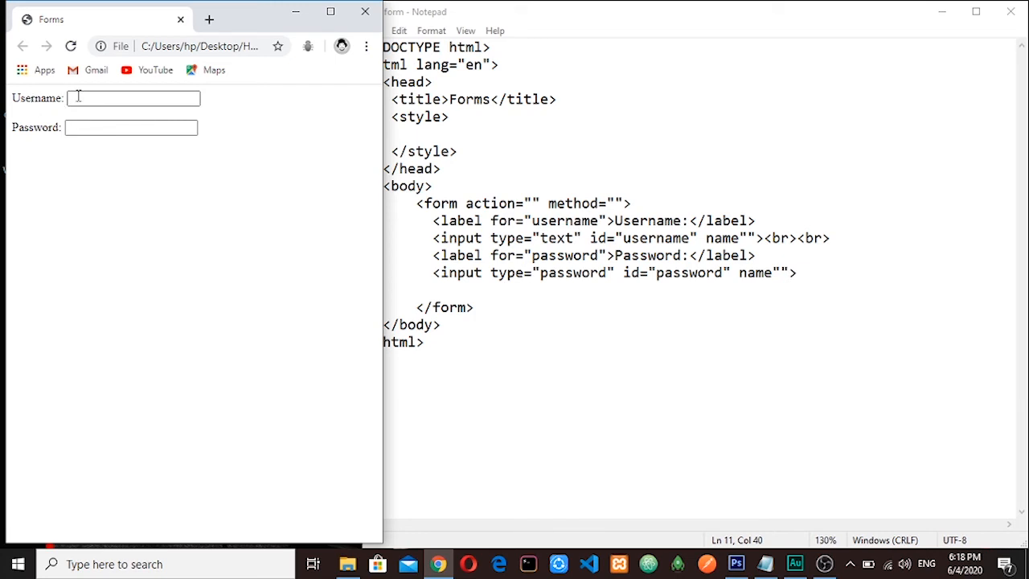
mouse_move(38, 104)
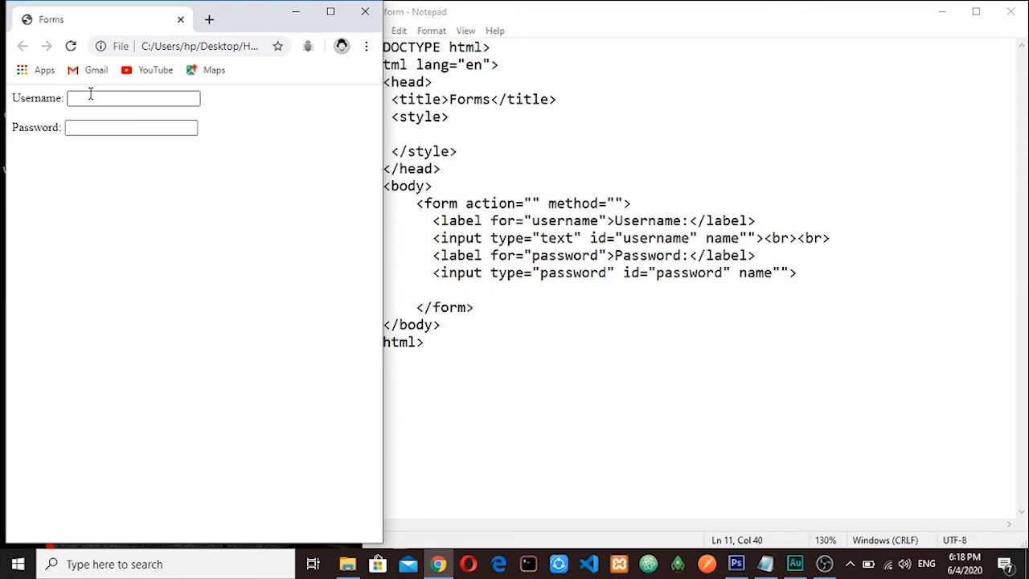
mouse_move(35, 104)
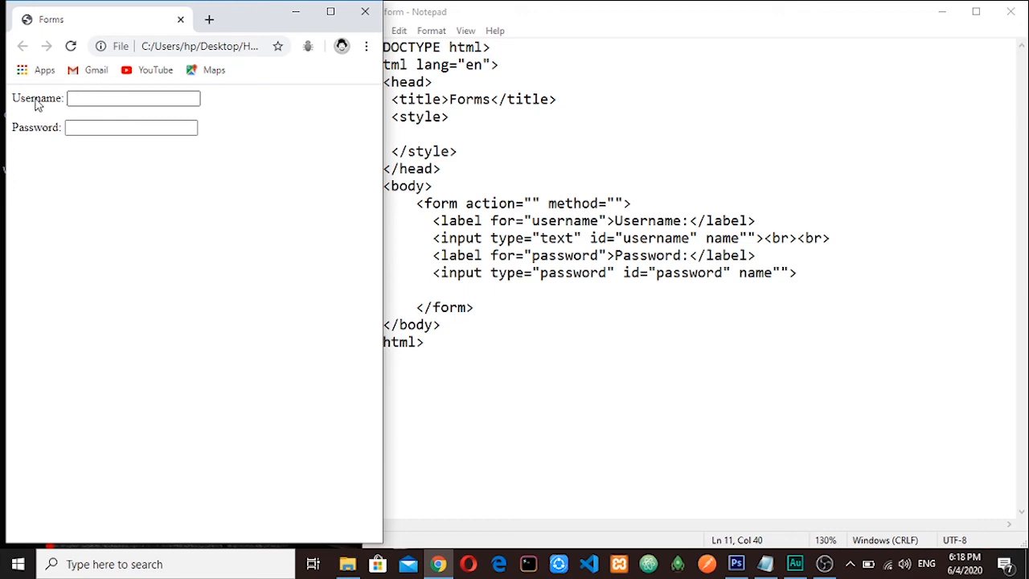
Focus the username input by clicking its Username: label in Chrome
click(132, 98)
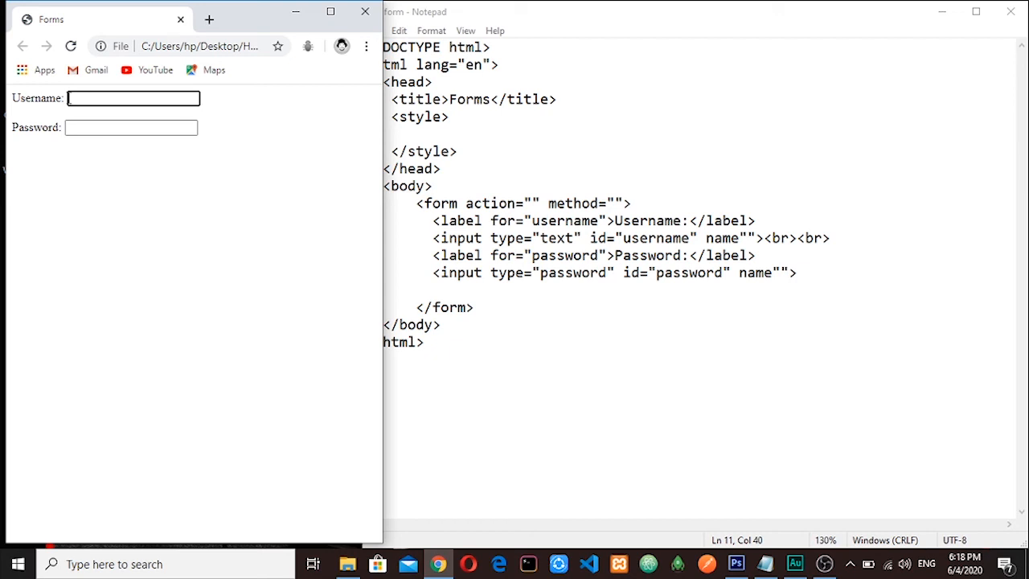
mouse_move(654, 251)
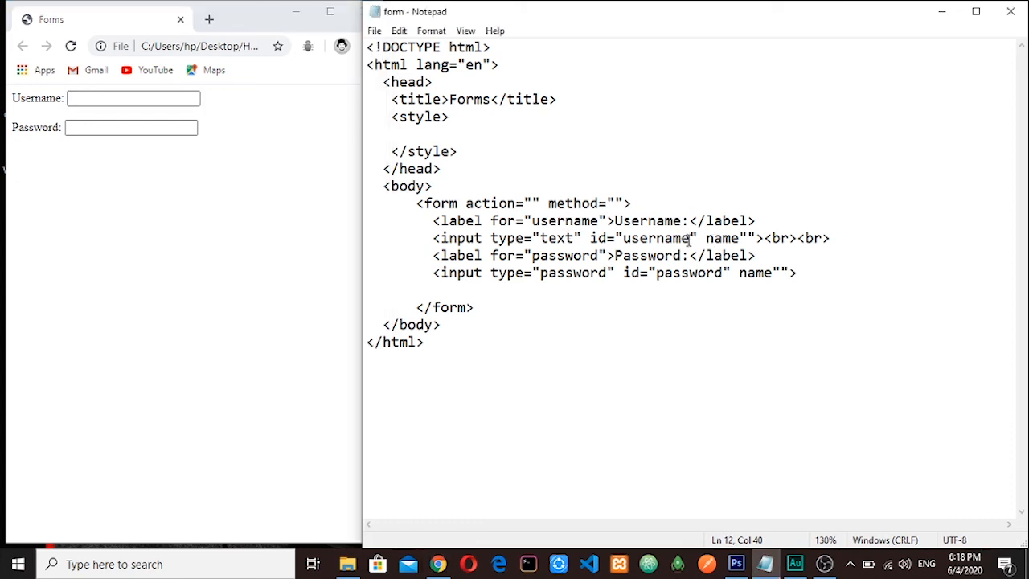
key(Backspace)
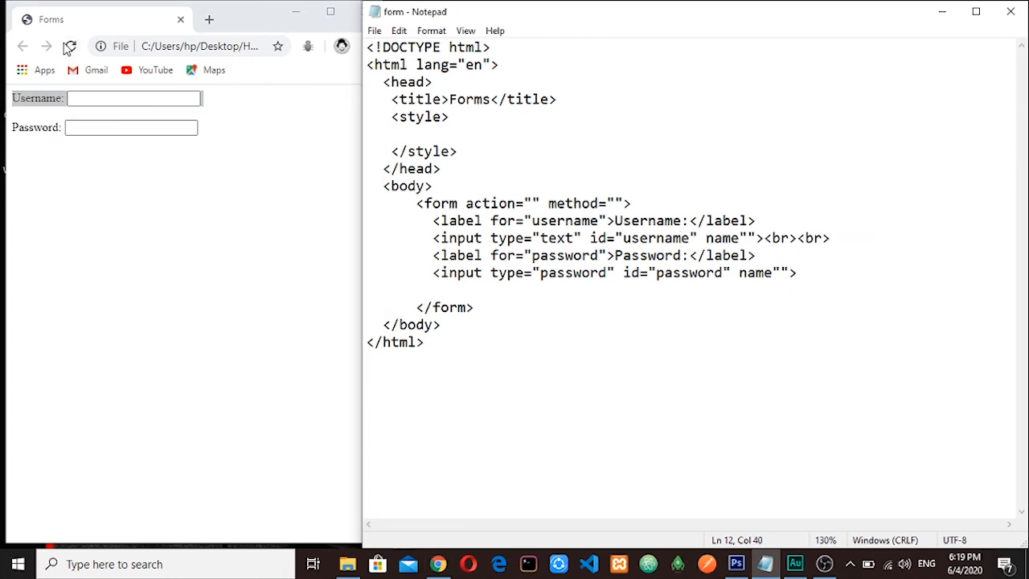
Focus the password field via its label, then enter the name 'daguah' in the username field
click(105, 98)
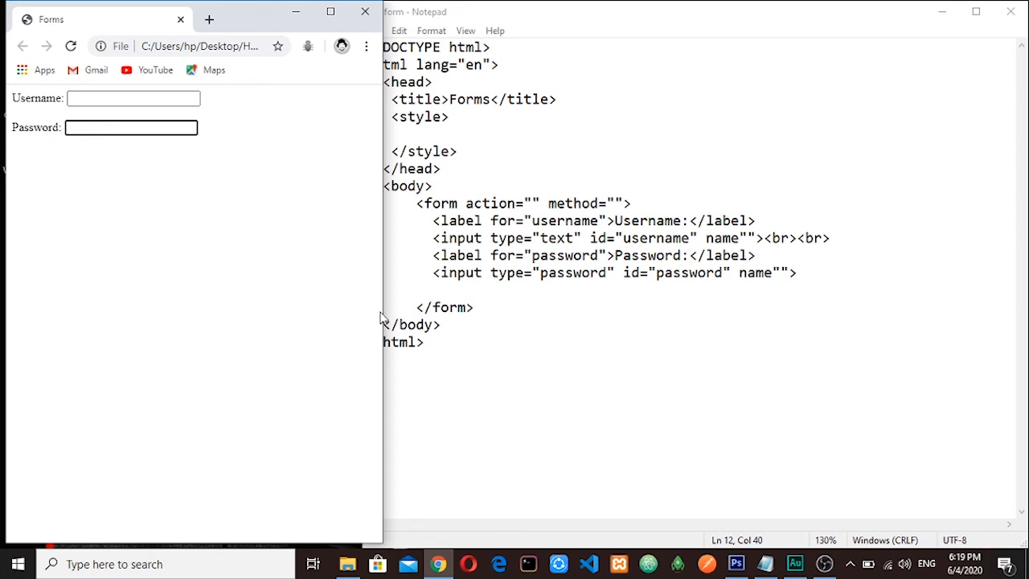
mouse_move(464, 296)
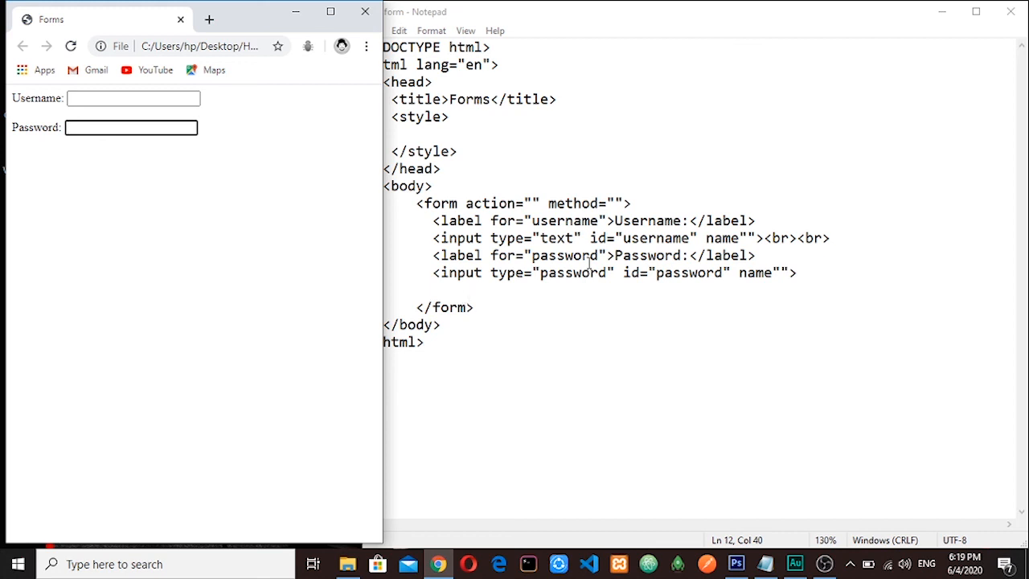
click(132, 127)
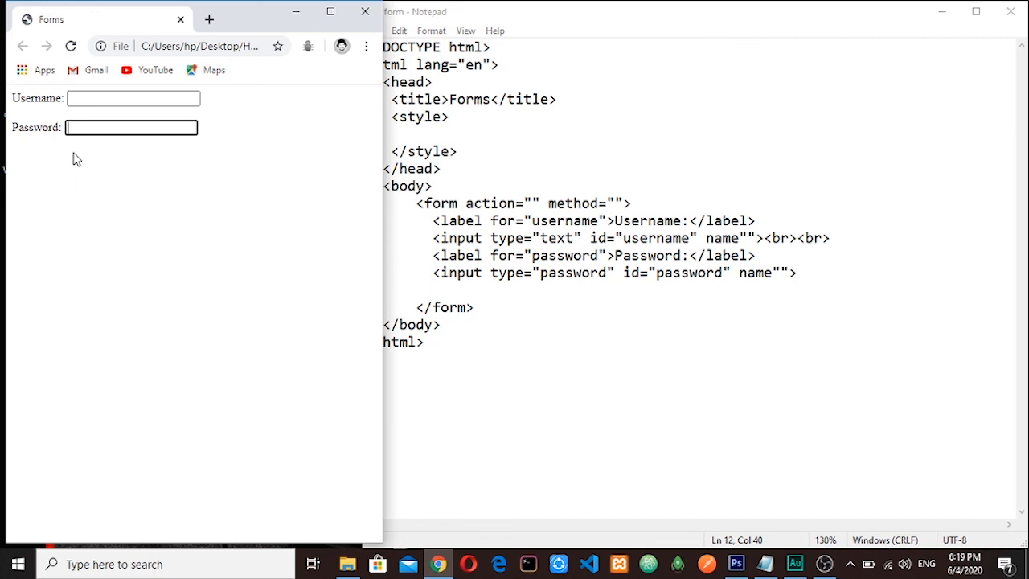
text(daguah)
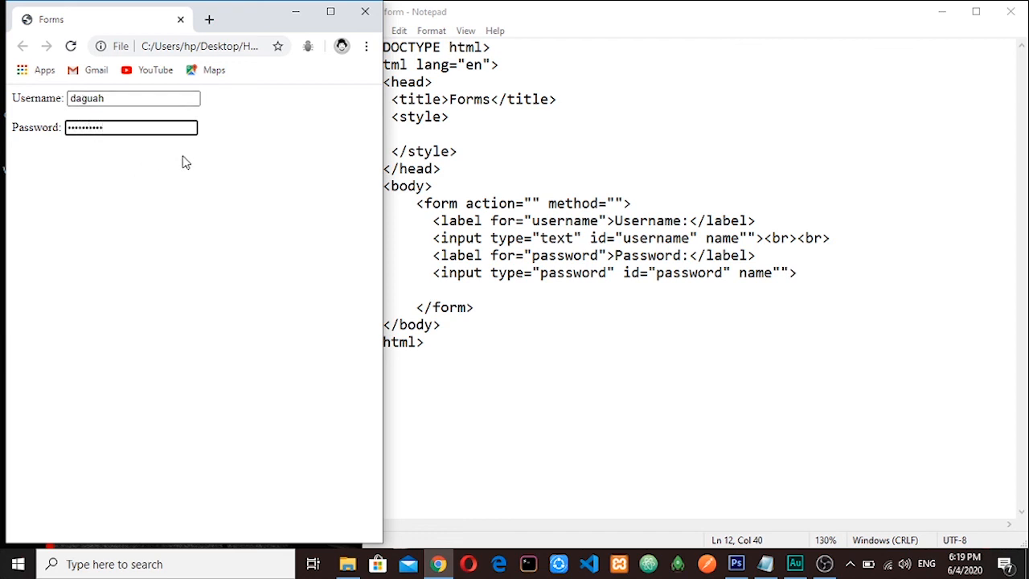
mouse_move(180, 166)
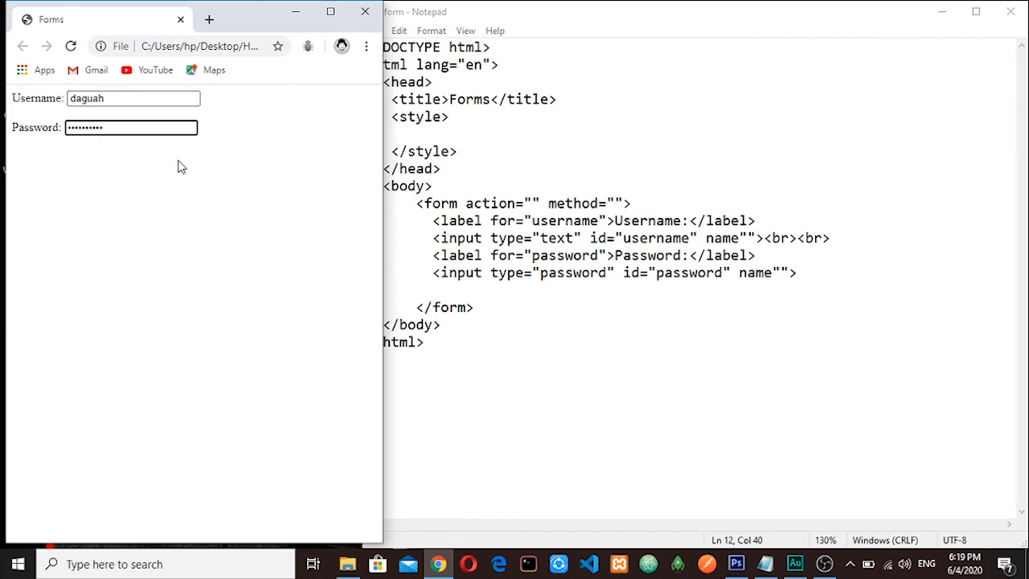